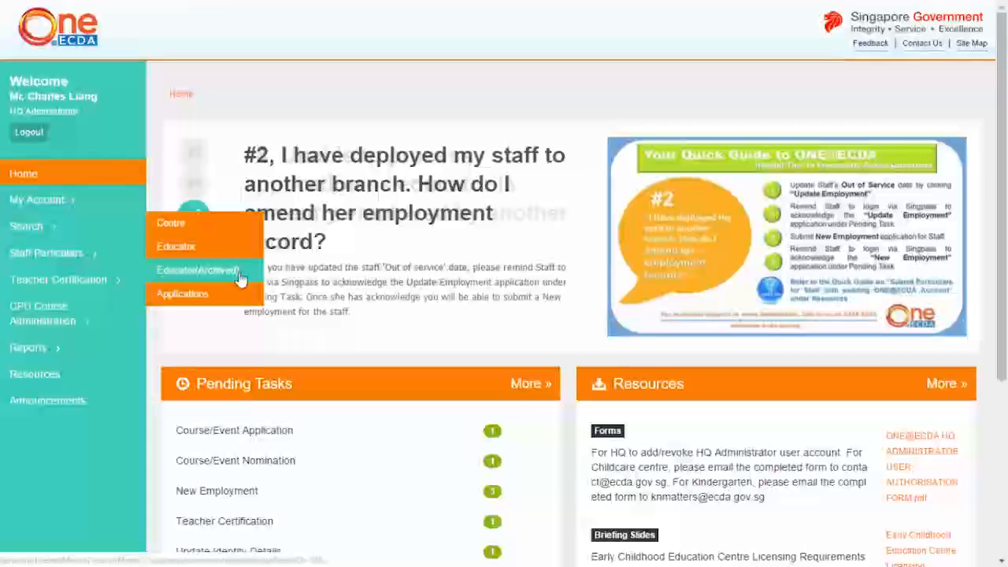
left_click(202, 271)
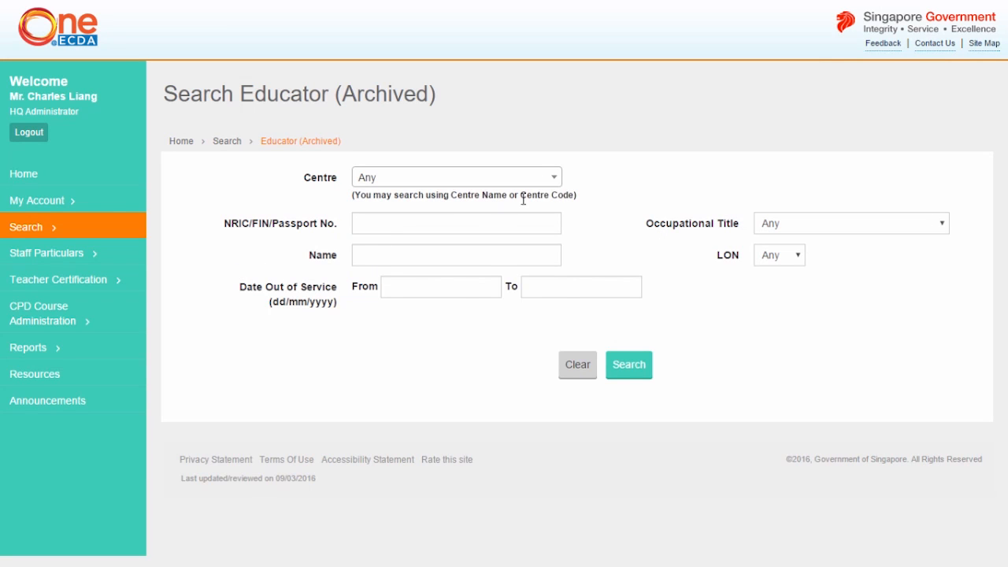
type("S")
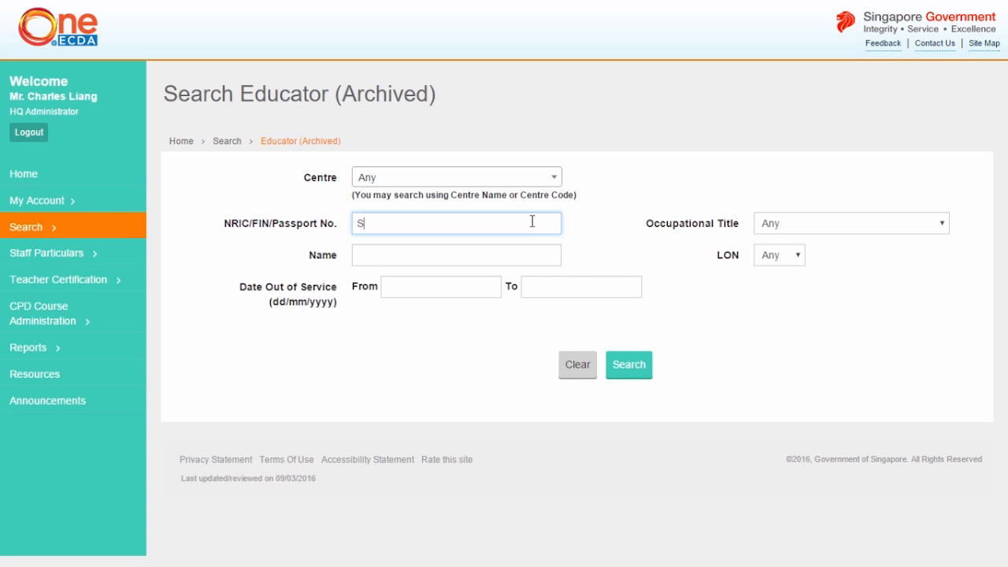
left_click(850, 224)
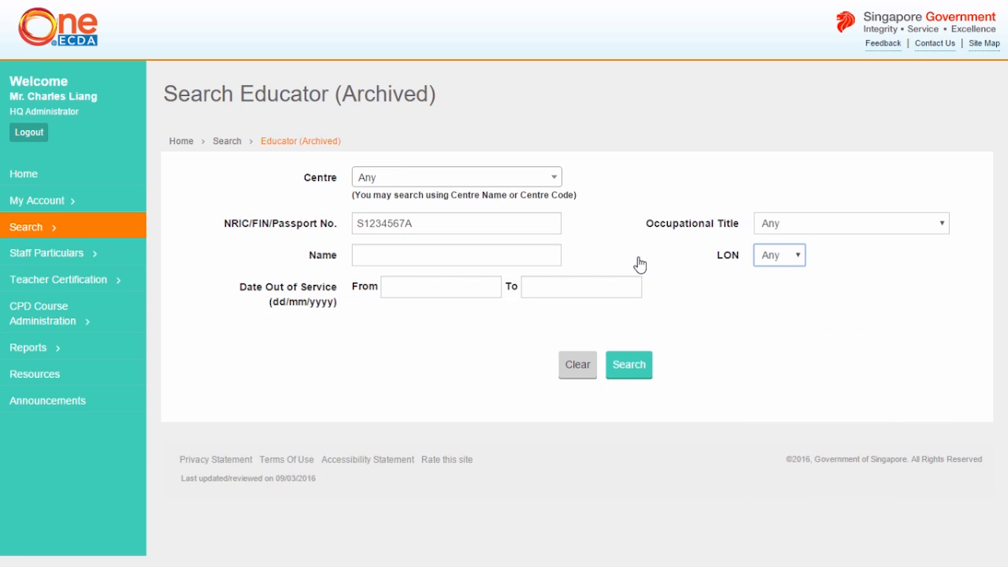
left_click(581, 286)
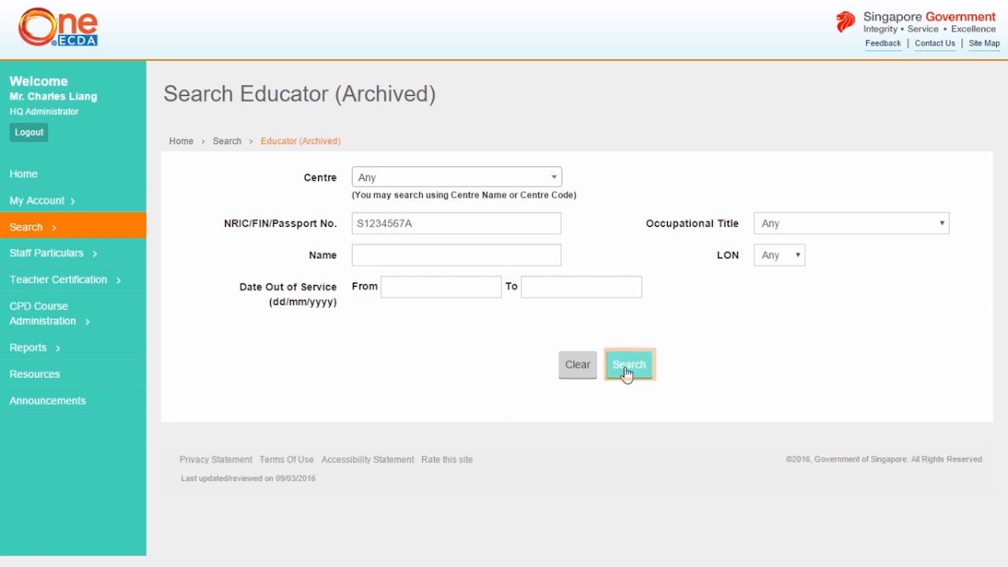
left_click(629, 366)
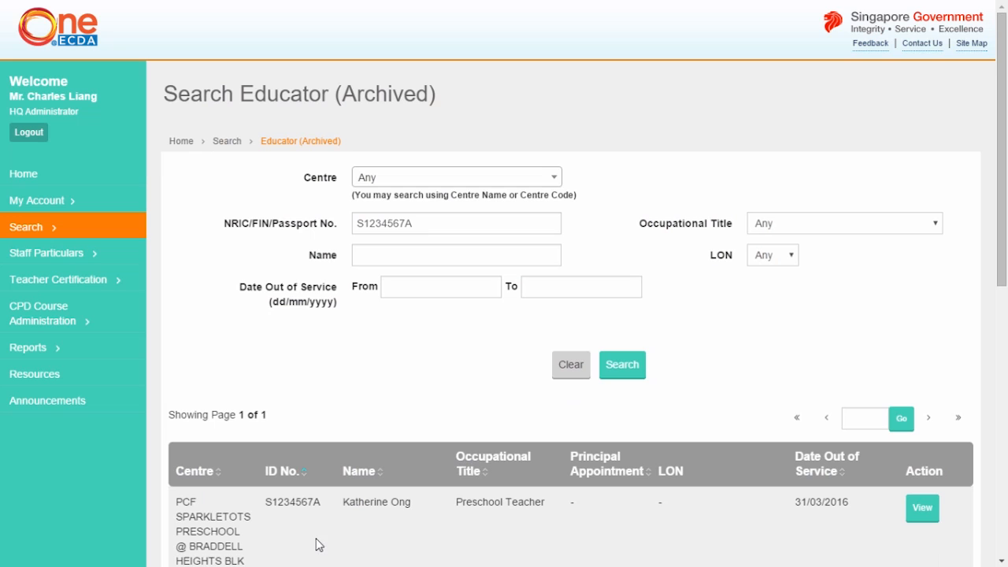
mouse_move(842, 530)
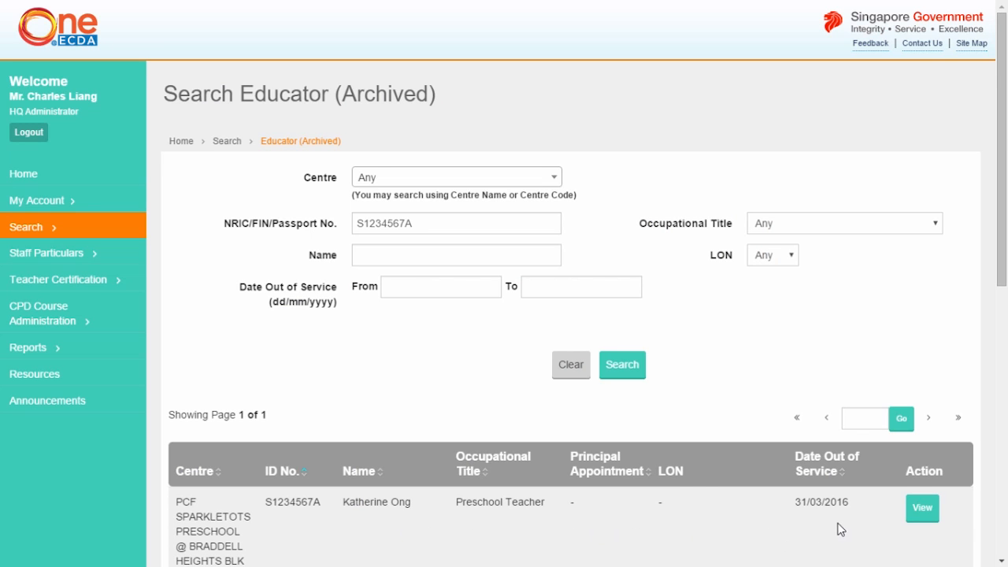